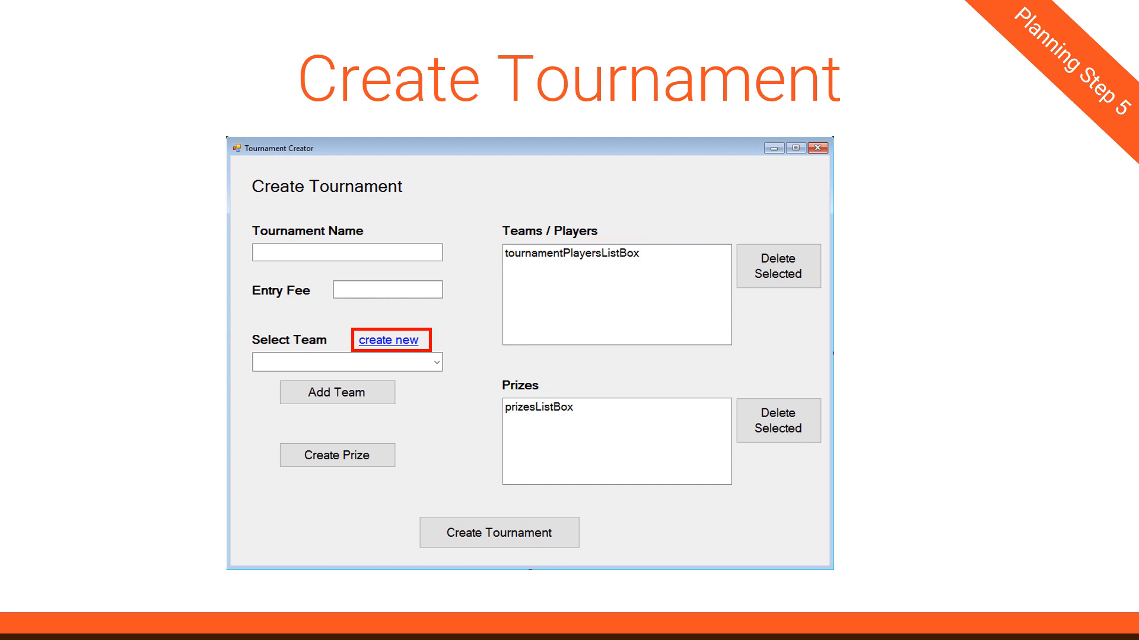
- Advance the deck from the Create Tournament mockup to the Create Team form slide
click(336, 393)
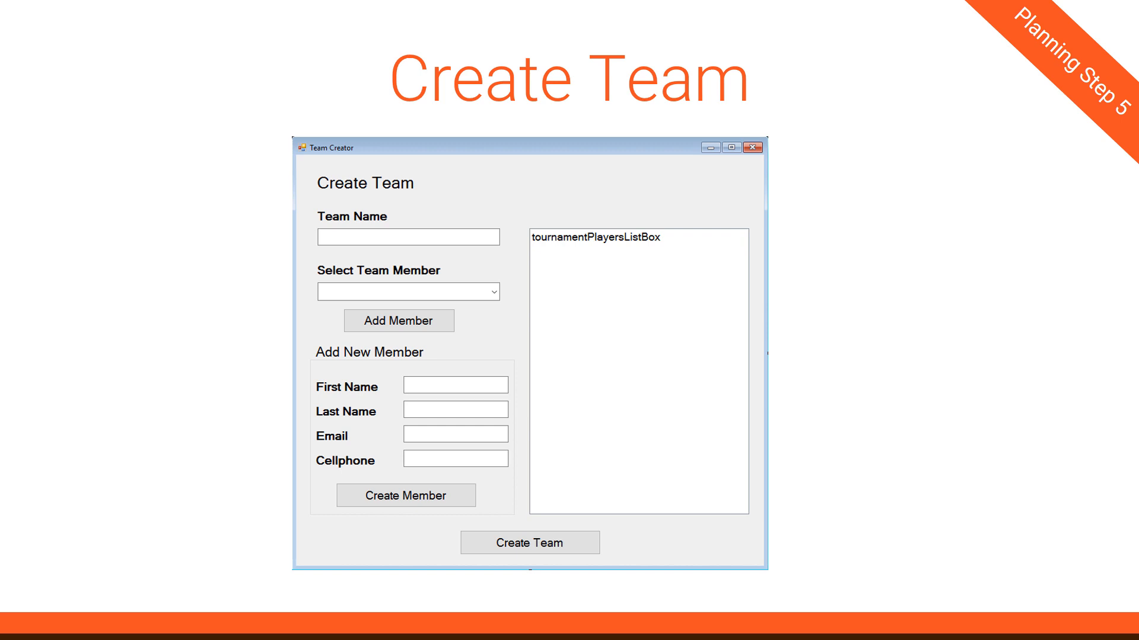
- Step through the Create Team slide's highlights from adding a member to the red-outlined Create Team button
click(398, 320)
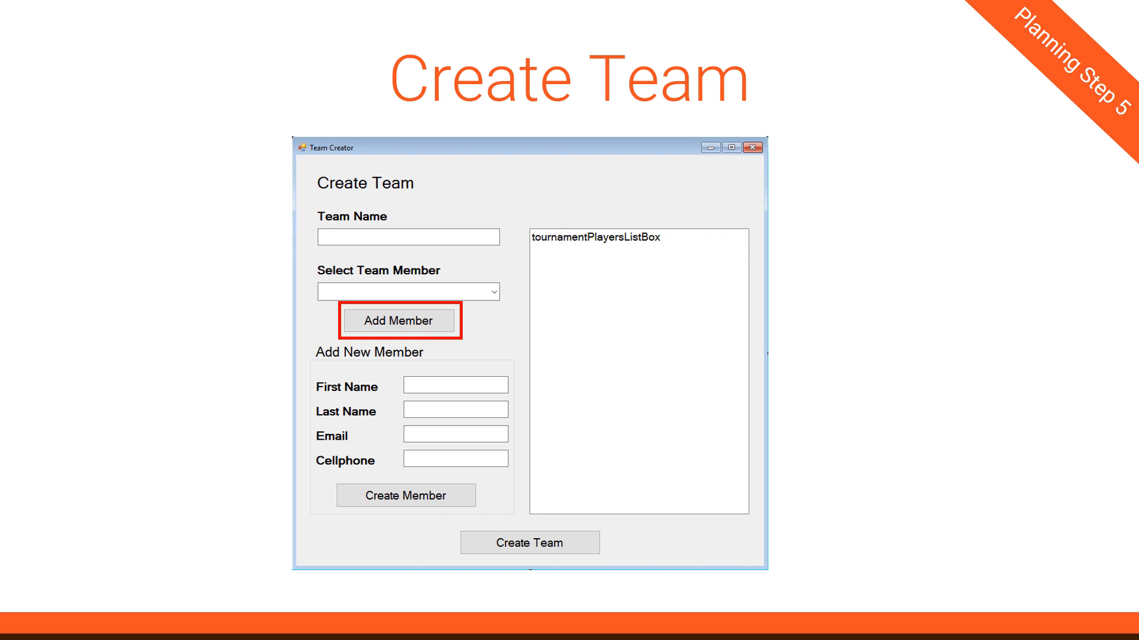
click(405, 496)
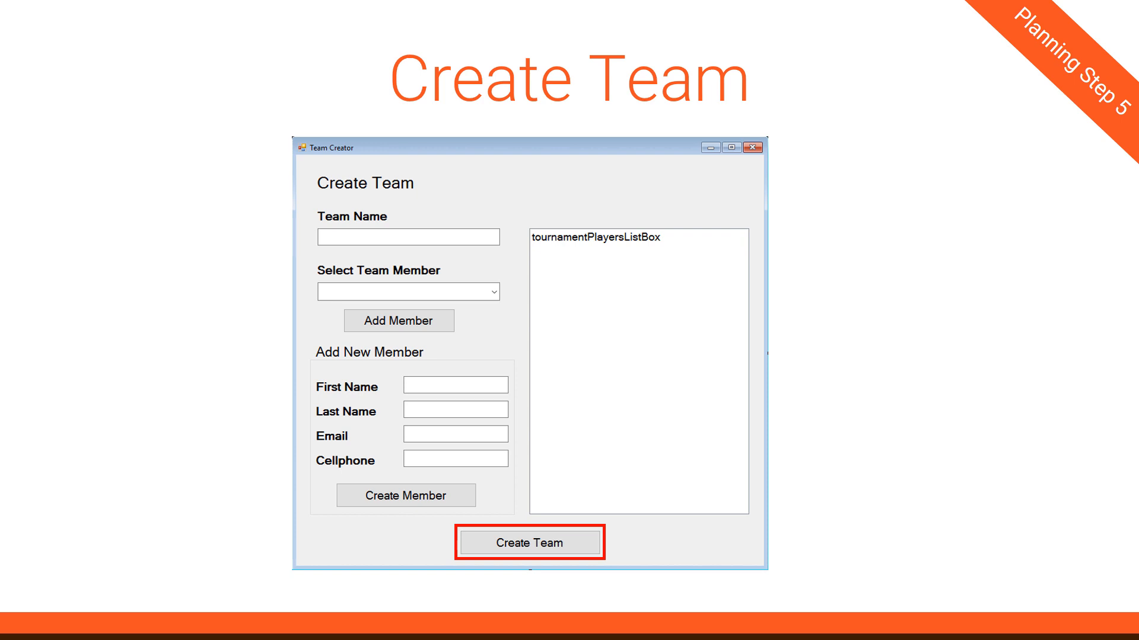
click(528, 542)
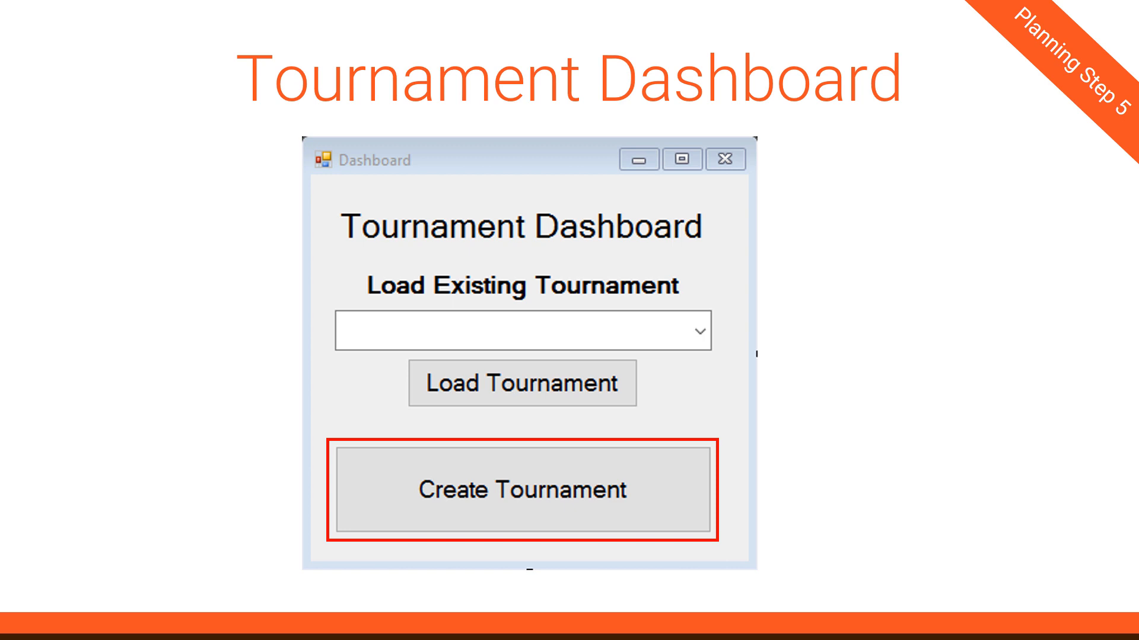
click(522, 489)
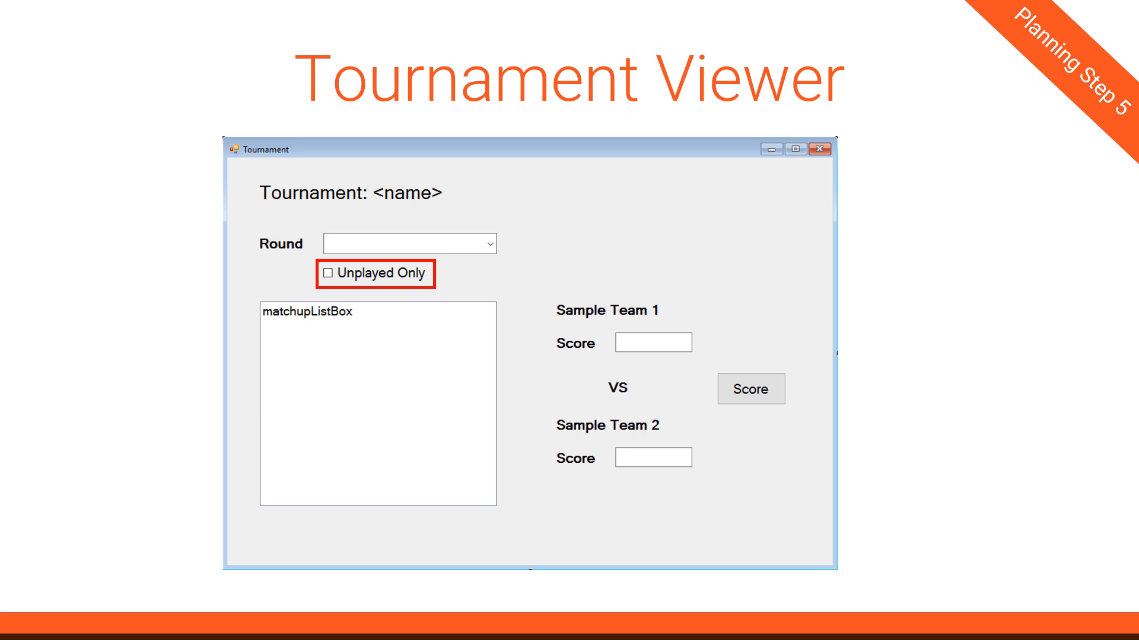